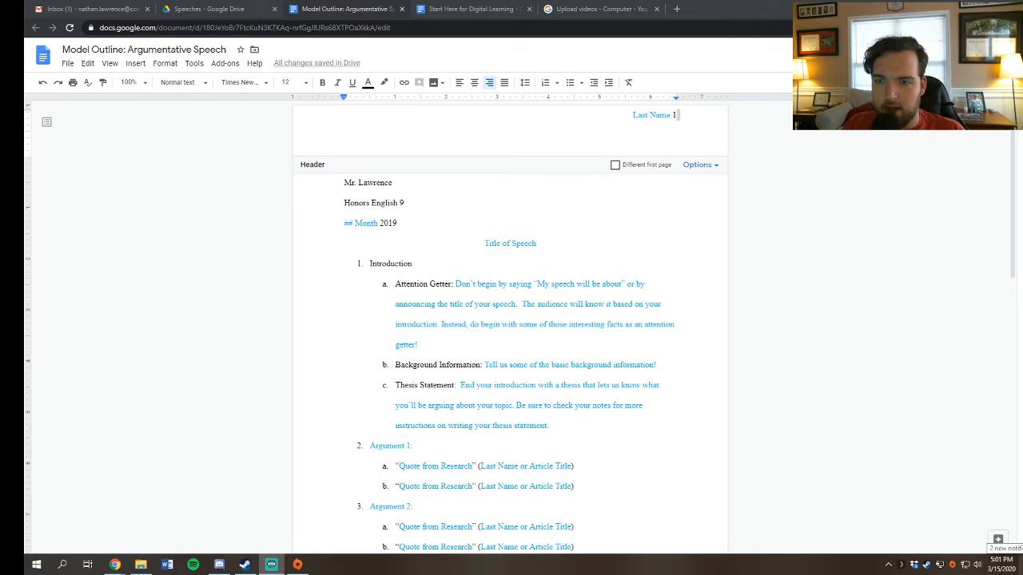
Step: Complete the header so it reads Last Name beside the page number
{"action": "type", "text": "Name or Article Title)"}
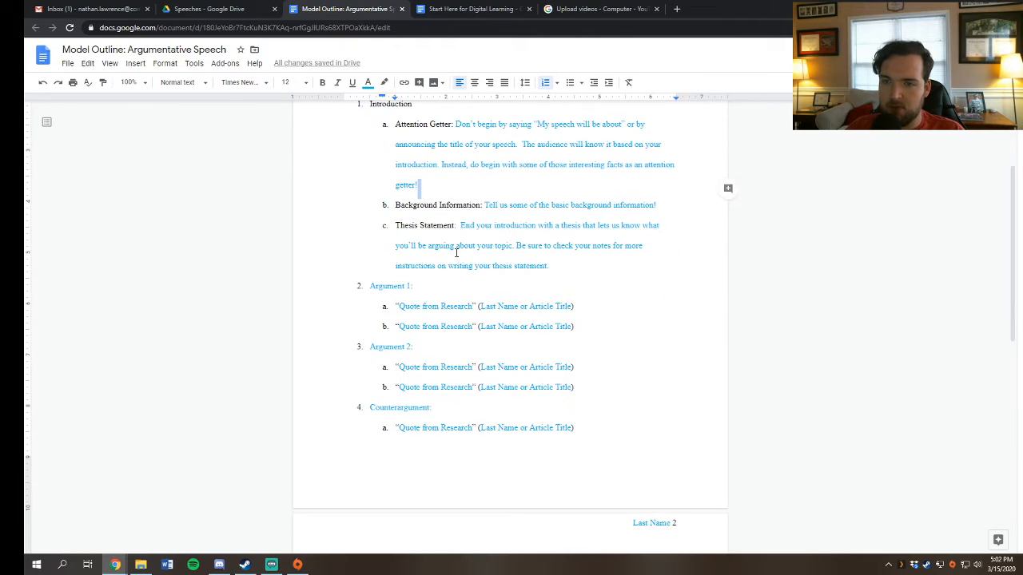
{"action": "scroll", "scroll_direction": "down", "scroll_amount": 3}
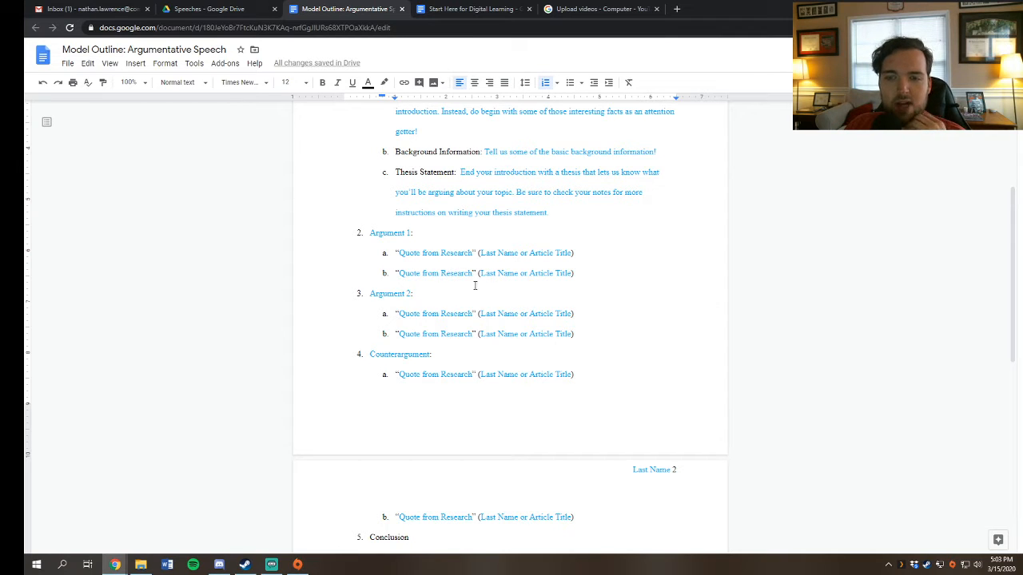
{"action": "scroll", "scroll_direction": "down", "scroll_amount": 3}
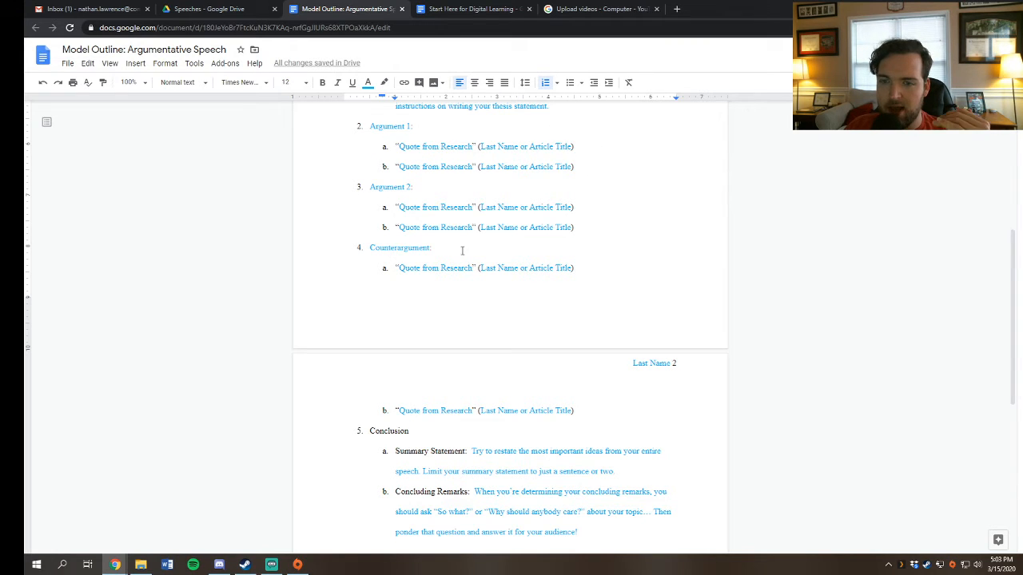
{"action": "scroll", "scroll_direction": "down", "scroll_amount": 3}
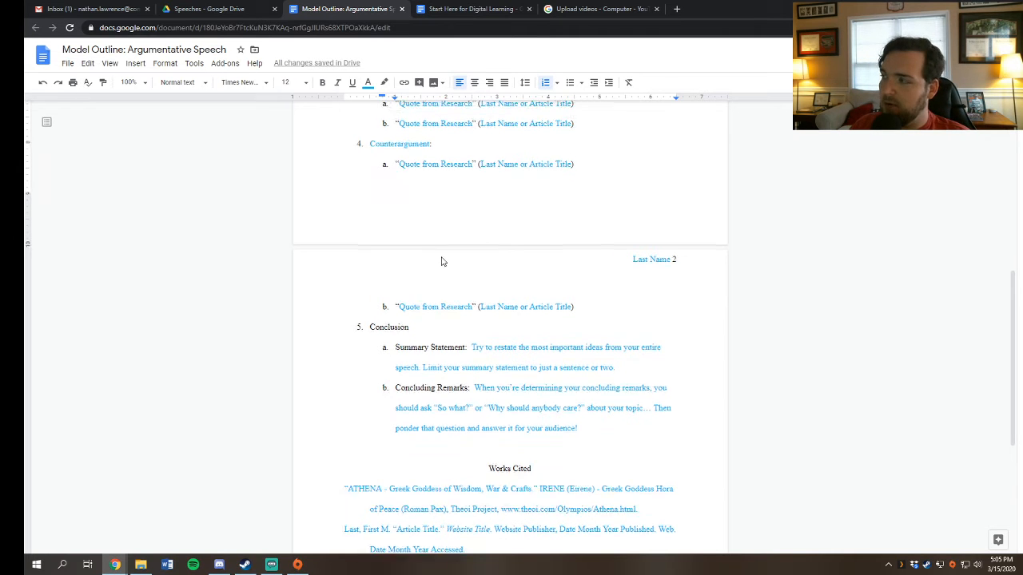
Step: Place the cursor below Works Cited and choose Website as the citation source type
{"action": "scroll", "scroll_direction": "down", "scroll_amount": 3}
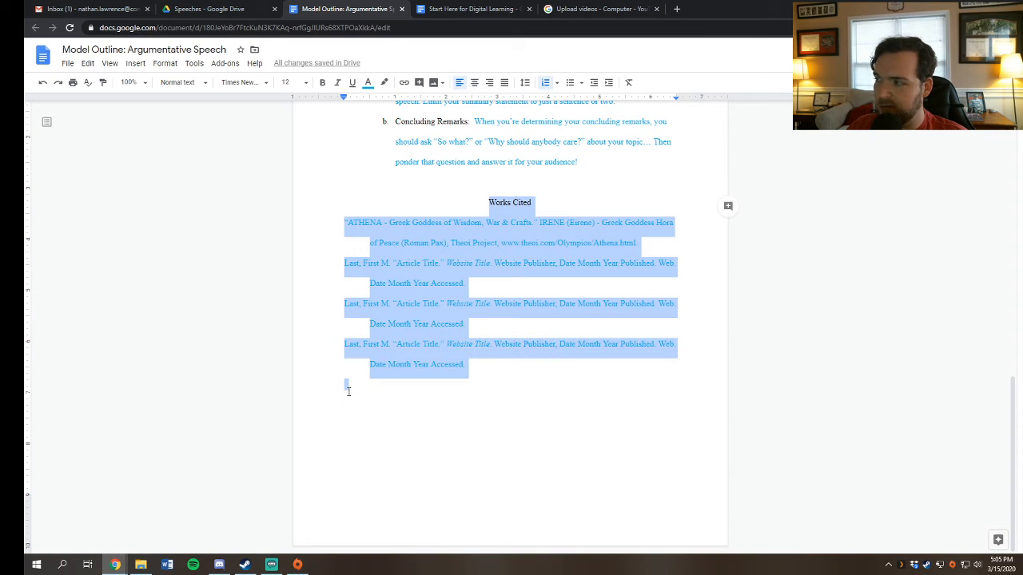
{"action": "left_click", "coordinate": [460, 388]}
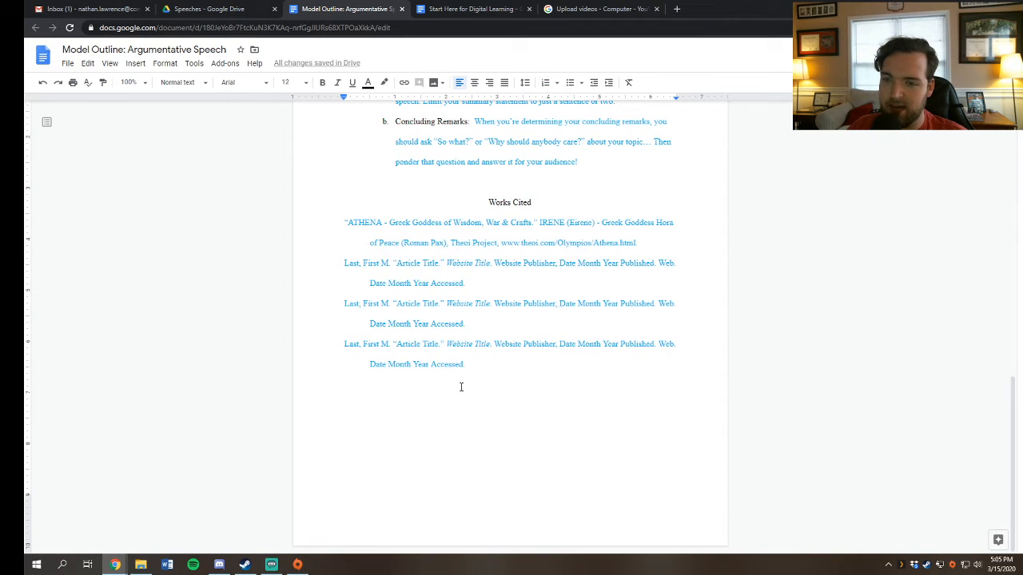
{"action": "left_click", "coordinate": [224, 64]}
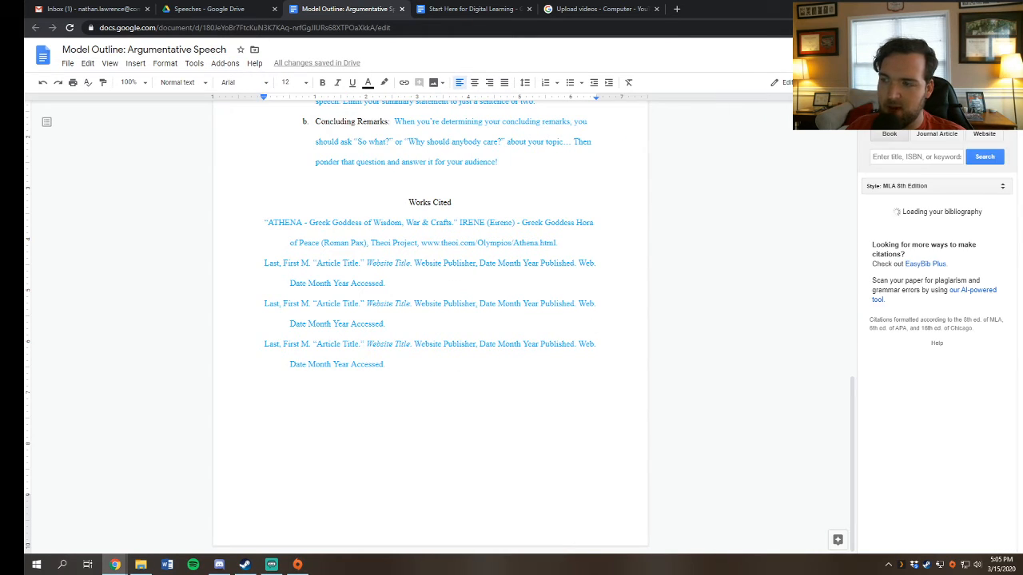
{"action": "left_click", "coordinate": [985, 134]}
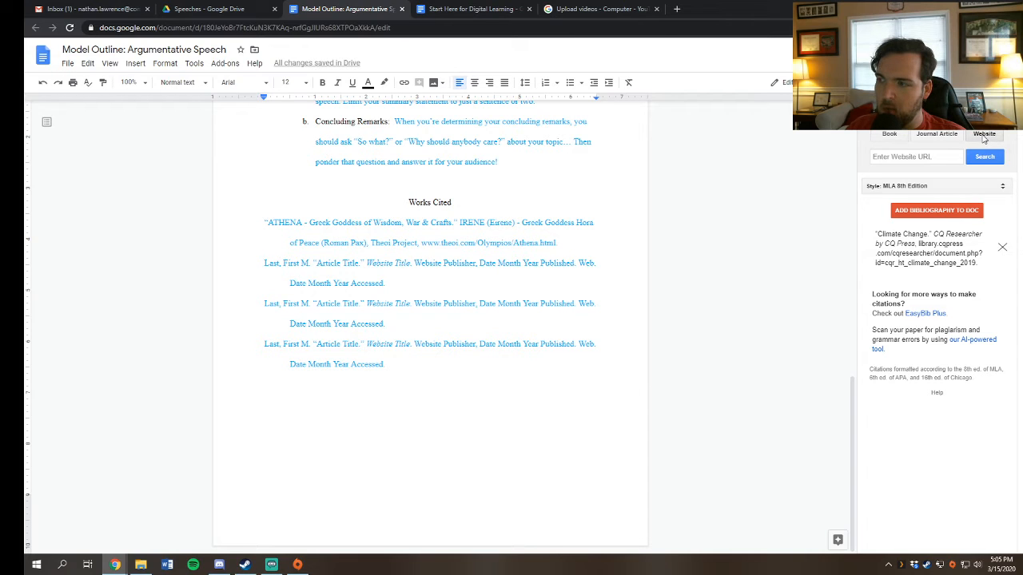
{"action": "mouse_move", "coordinate": [691, 130]}
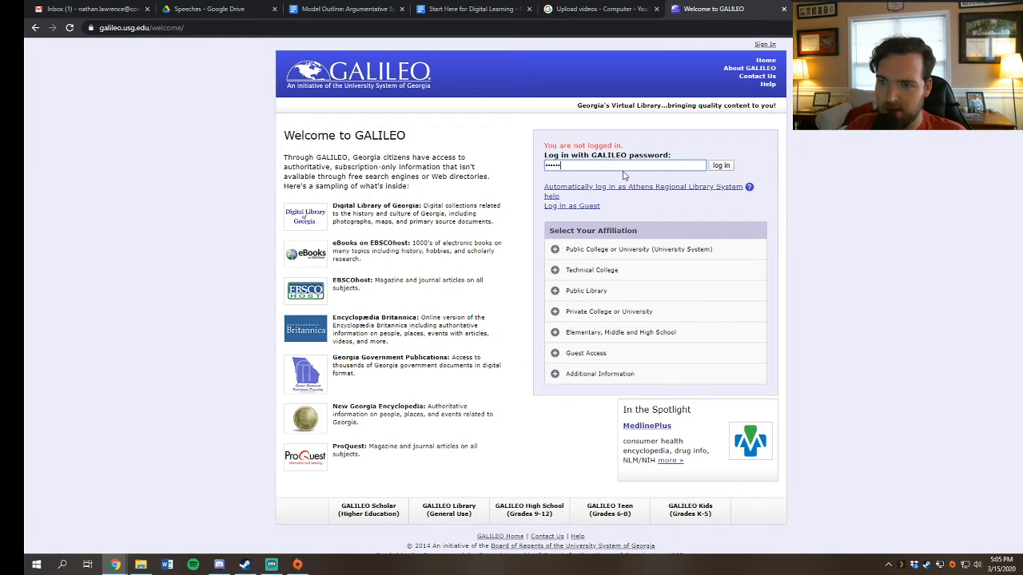
Step: Enter GALILEO High School and search Discover for "us womens soccer team"
{"action": "left_click", "coordinate": [719, 165]}
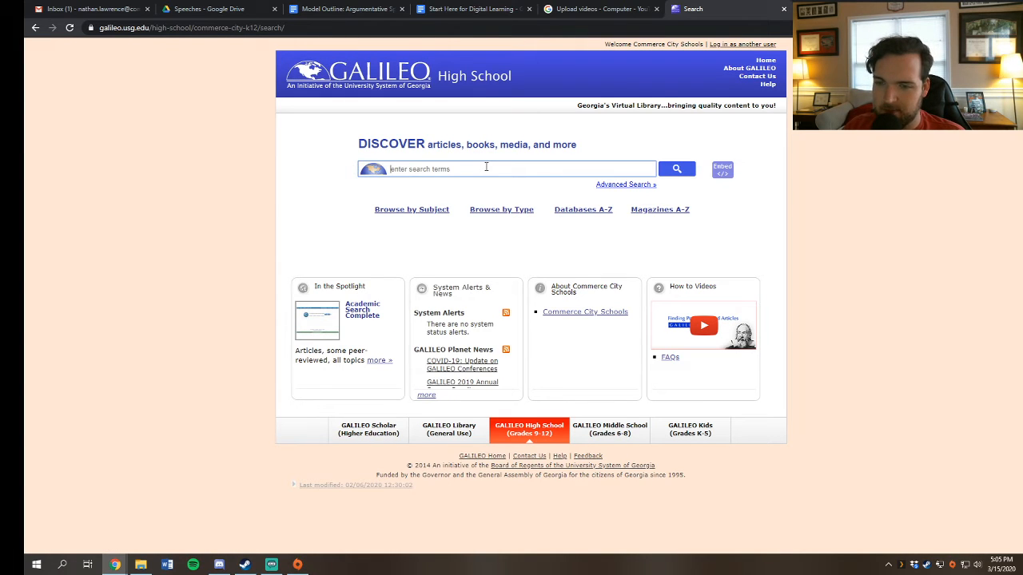
{"action": "type", "text": "us womens"}
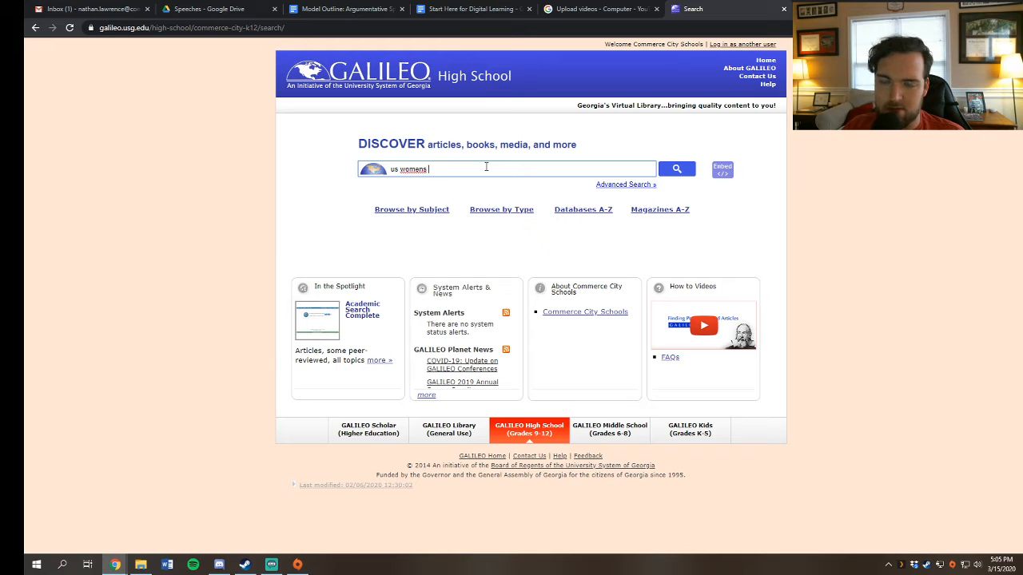
{"action": "type", "text": "soccer team"}
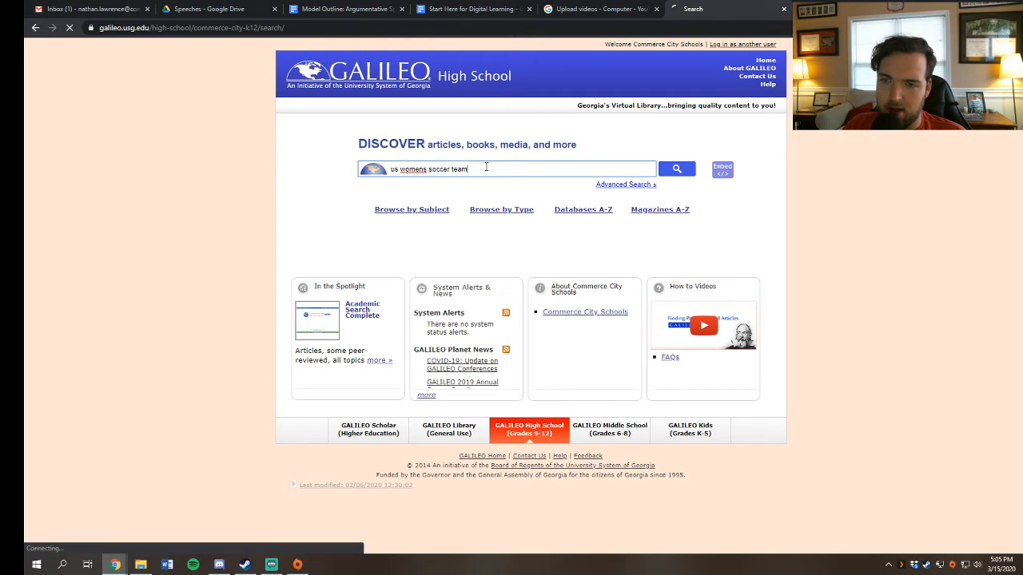
{"action": "left_click", "coordinate": [677, 169]}
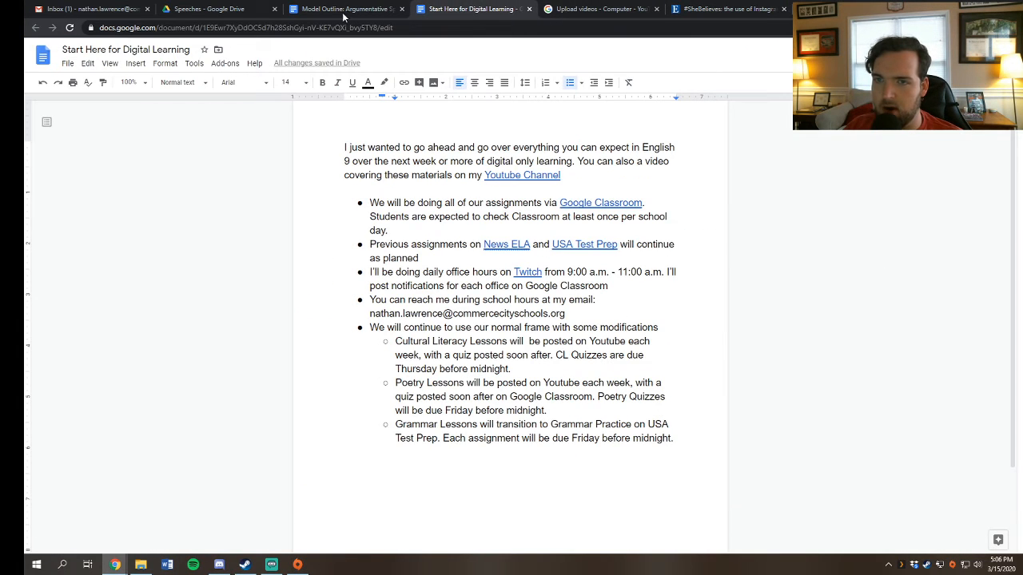
Step: Select the MLA citation for the #SheBelieves Instagram article and return to the outline
{"action": "left_click", "coordinate": [348, 10]}
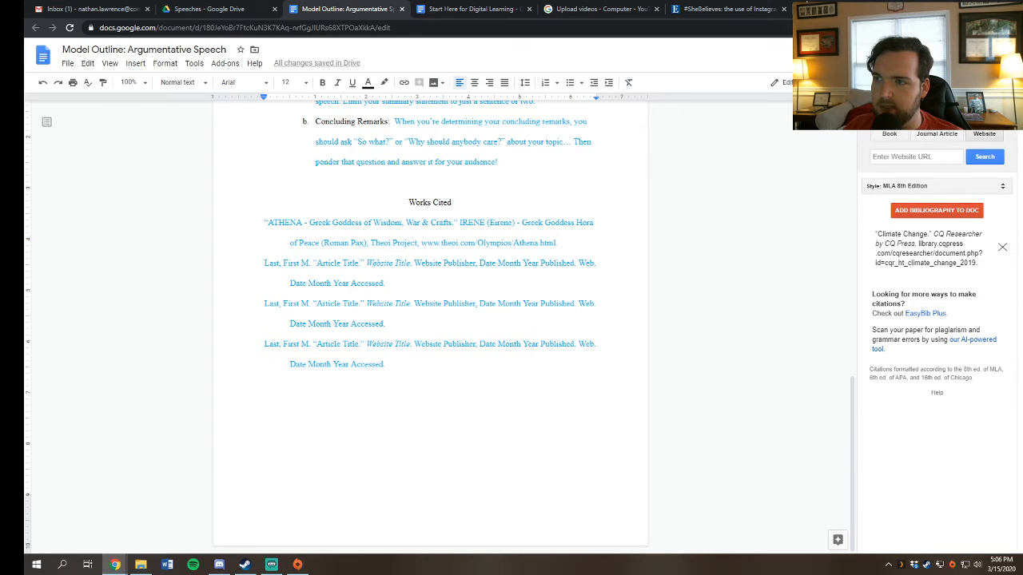
{"action": "left_click", "coordinate": [727, 10]}
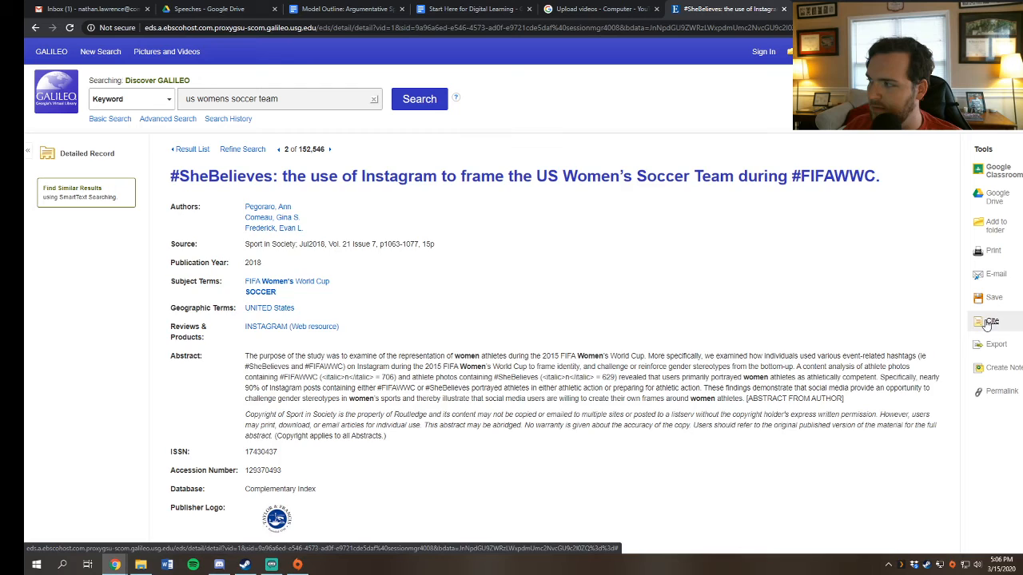
{"action": "left_click", "coordinate": [991, 319]}
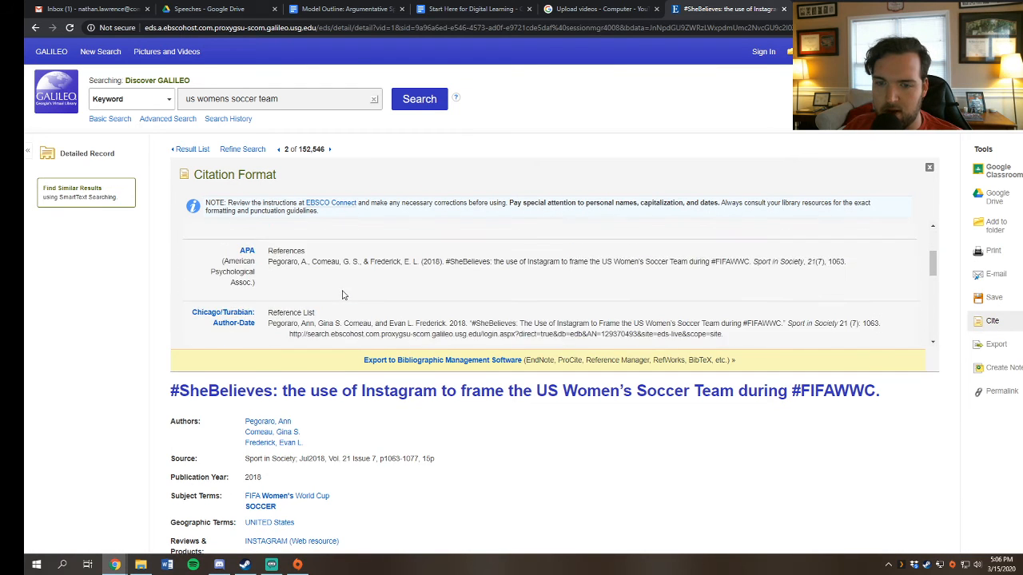
{"action": "scroll", "scroll_direction": "down", "scroll_amount": 3}
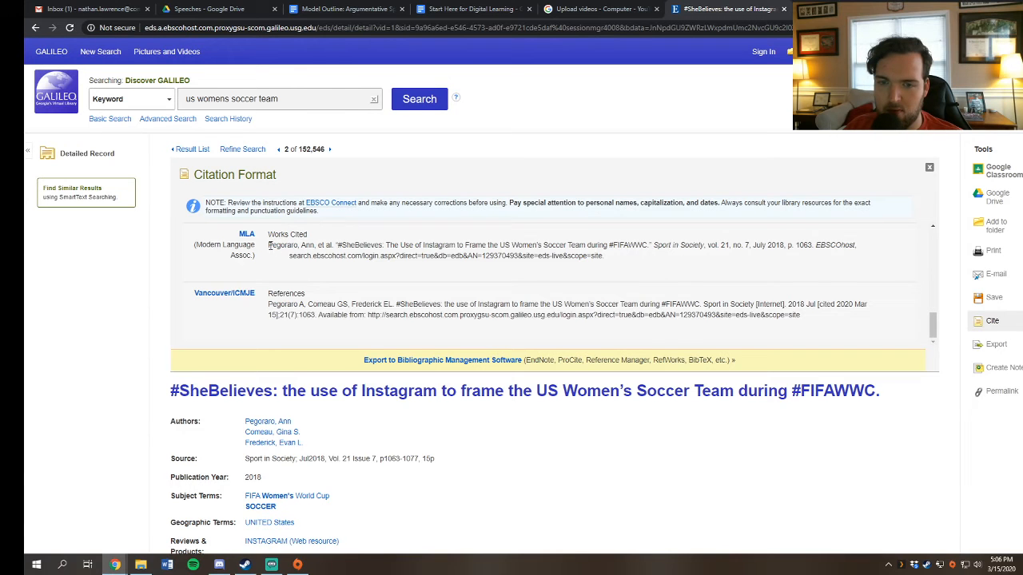
{"action": "left_click_drag", "start_coordinate": [269, 246], "coordinate": [605, 255]}
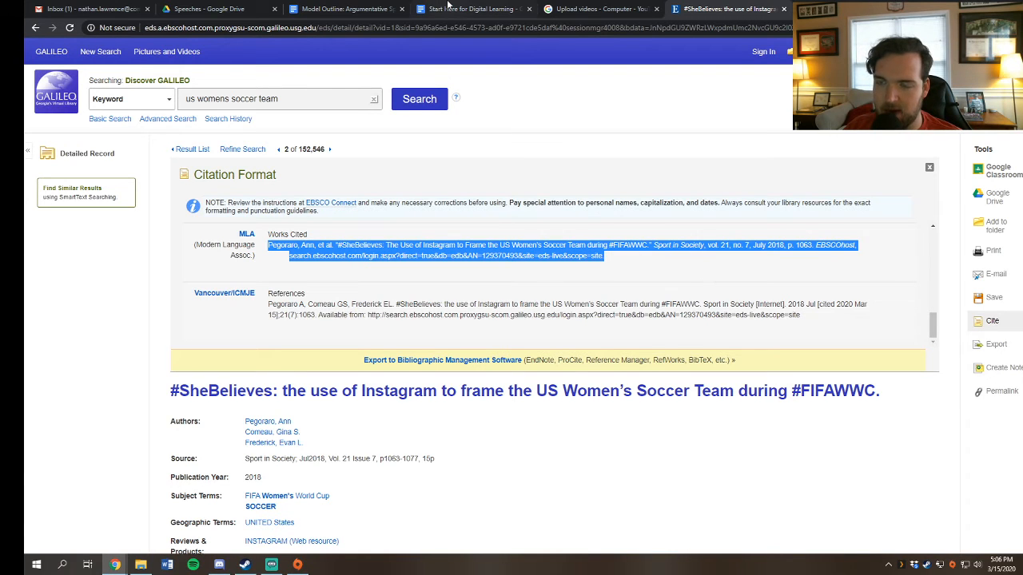
{"action": "left_click", "coordinate": [345, 10]}
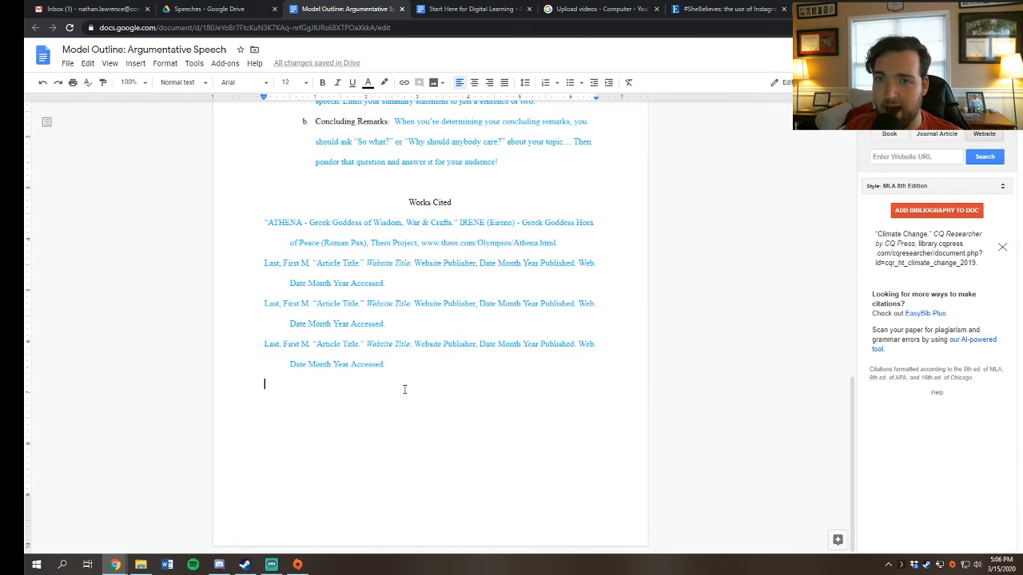
{"action": "mouse_move", "coordinate": [467, 403]}
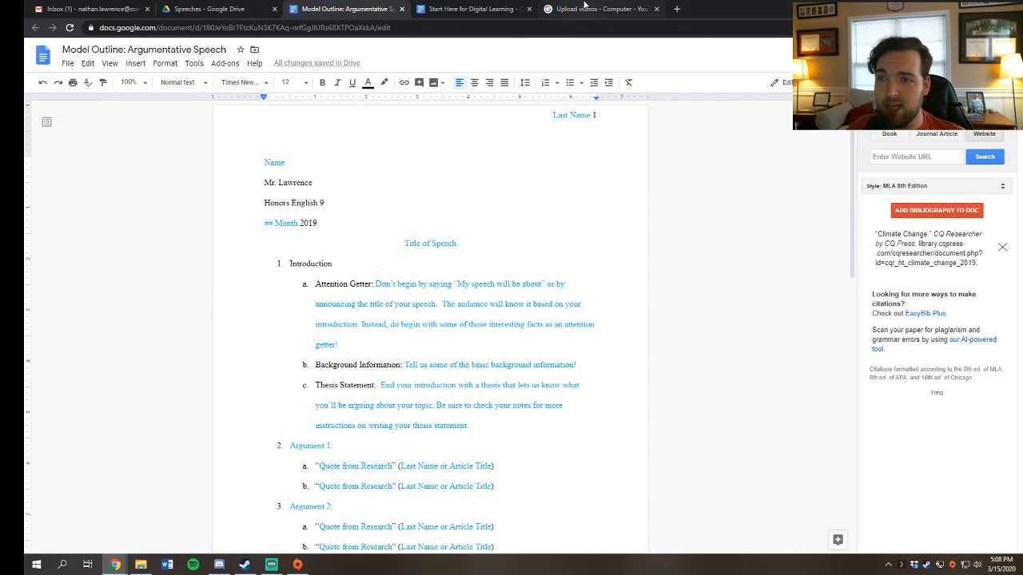
Step: View YouTube Help's Android upload steps, then go to the Speeches folder in Drive
{"action": "left_click", "coordinate": [599, 10]}
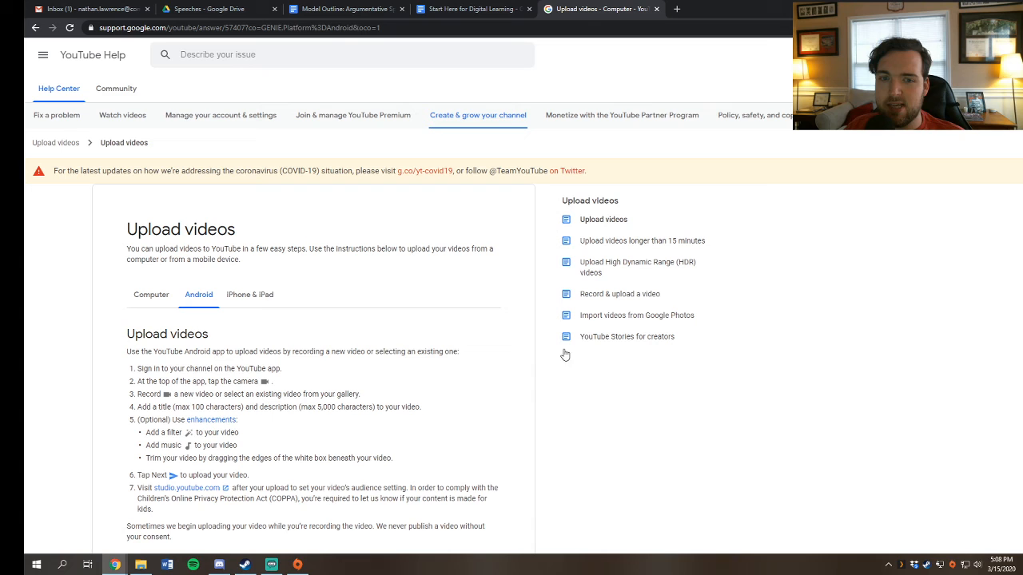
{"action": "mouse_move", "coordinate": [312, 310]}
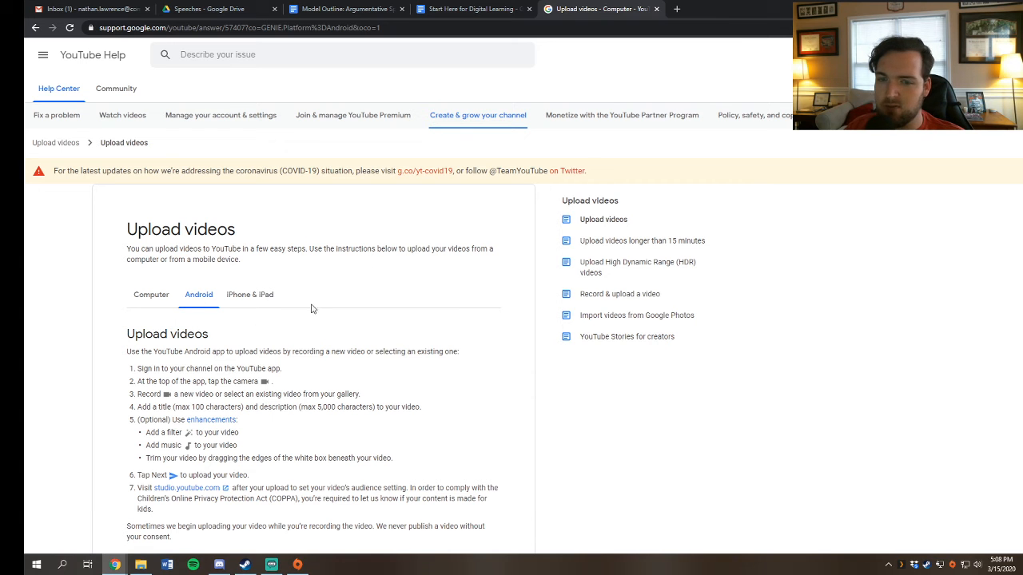
{"action": "scroll", "scroll_direction": "down", "scroll_amount": 3}
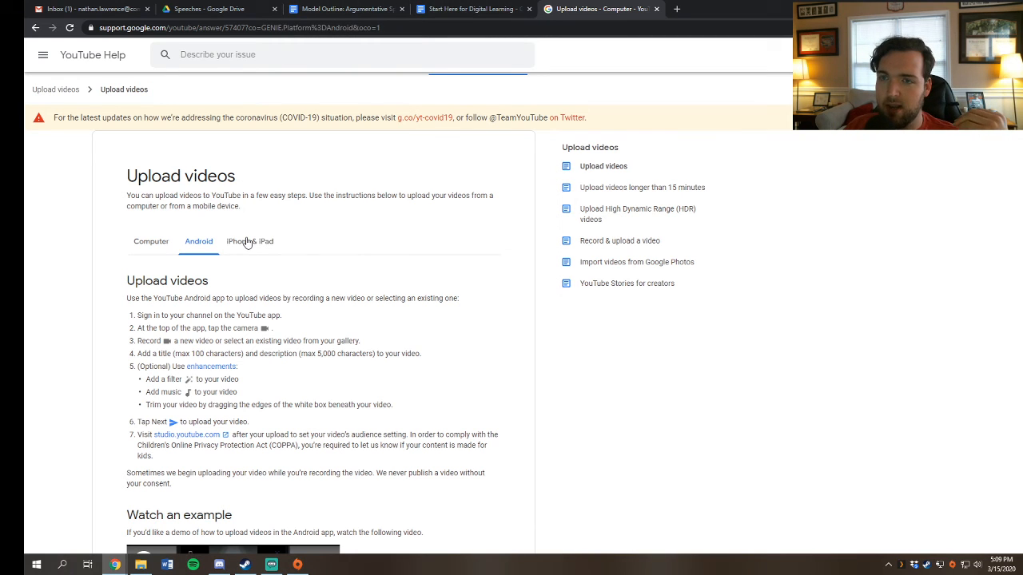
{"action": "left_click", "coordinate": [216, 9]}
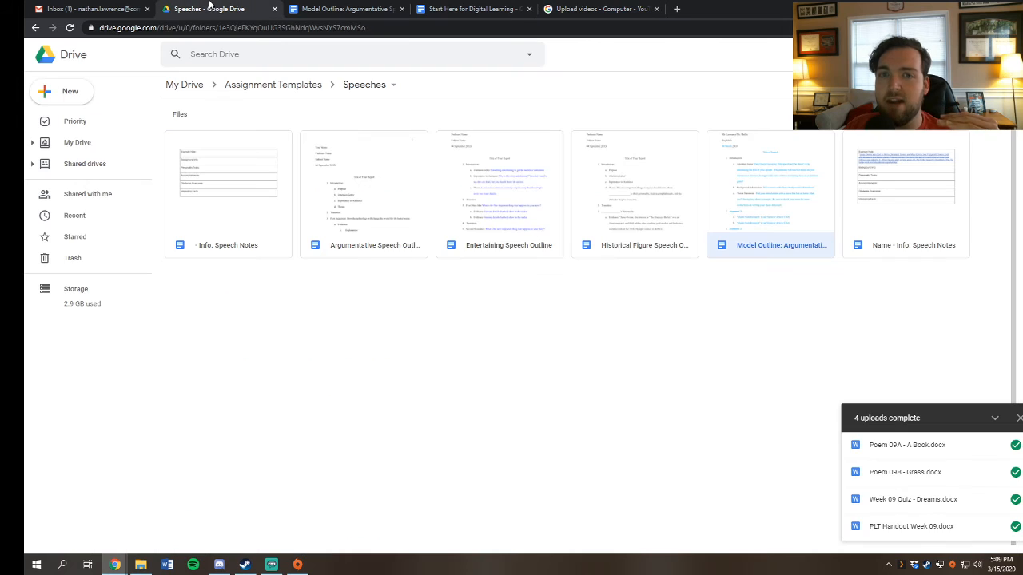
Step: Search Google for Google Classroom from the address bar
{"action": "left_click", "coordinate": [231, 27]}
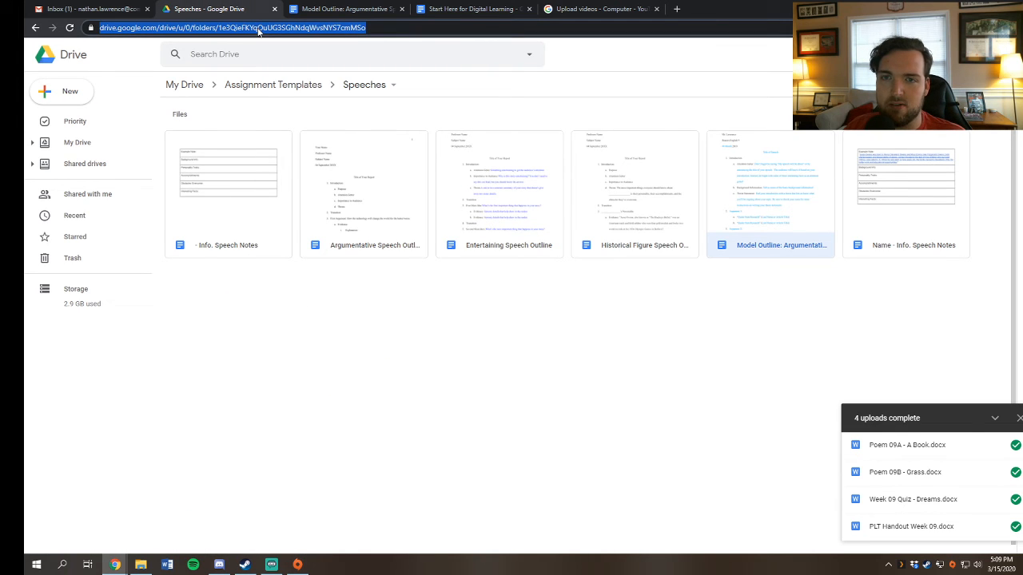
{"action": "type", "text": "classrooom.google.com/&r=&bc="}
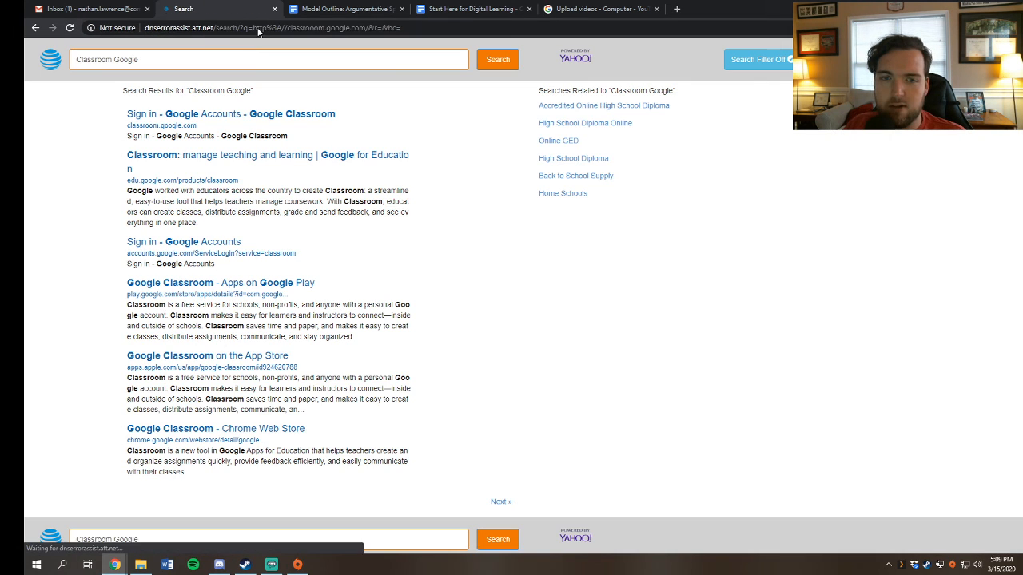
{"action": "left_click", "coordinate": [272, 29]}
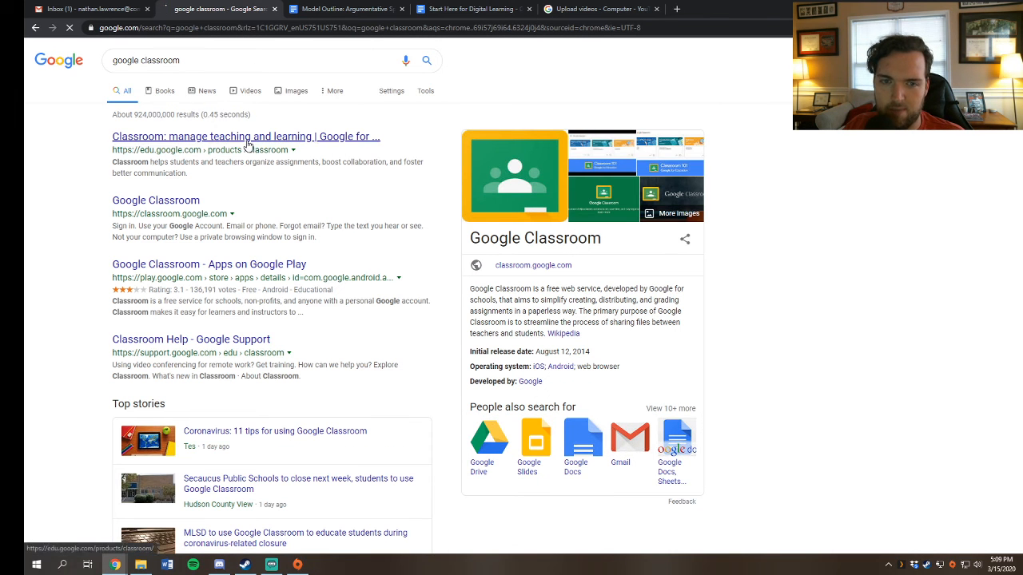
Step: Open the Argumentative Speech assignment instructions in Honors English 9 Spring 2020
{"action": "left_click", "coordinate": [246, 136]}
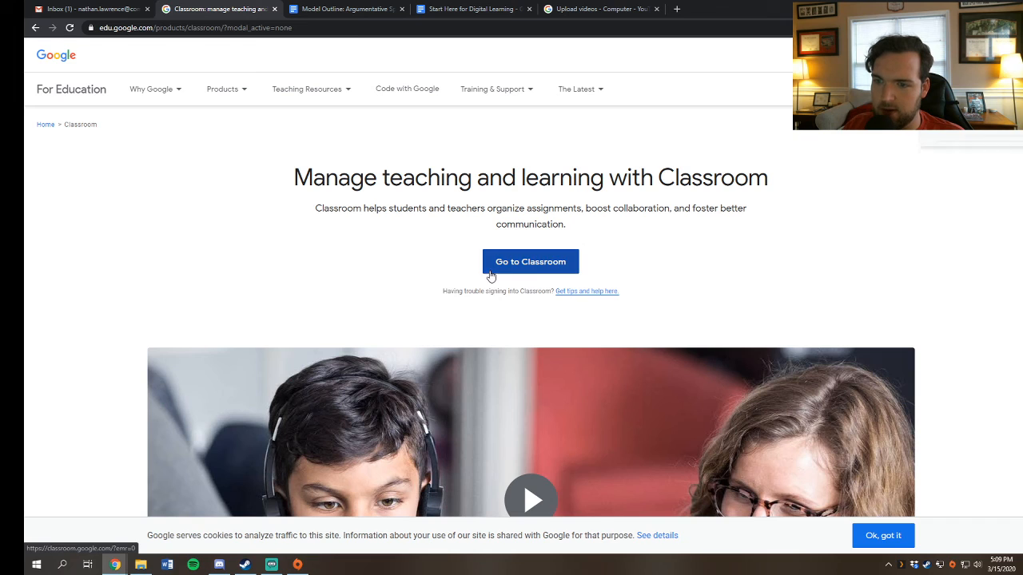
{"action": "left_click", "coordinate": [530, 262]}
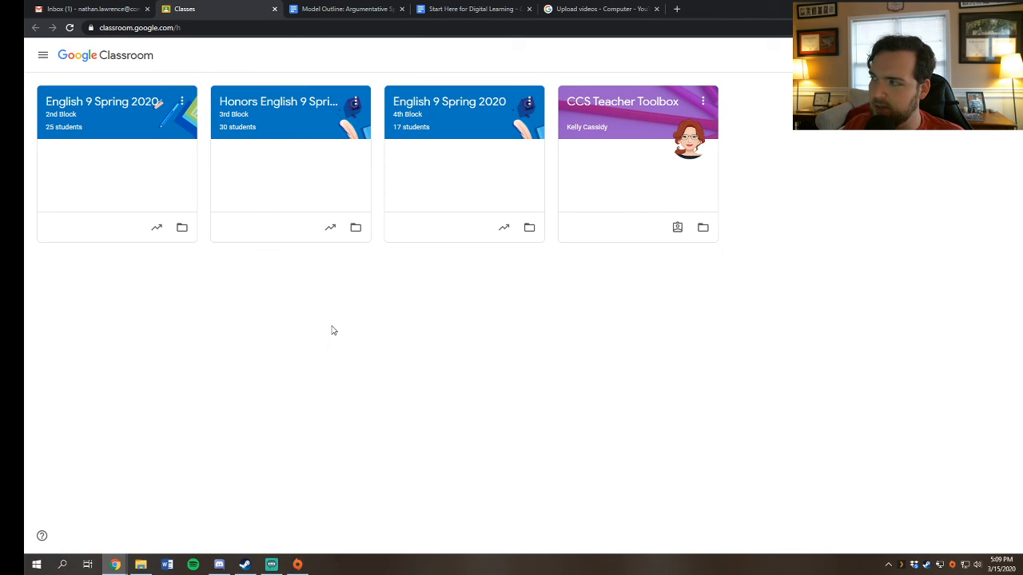
{"action": "left_click", "coordinate": [291, 160]}
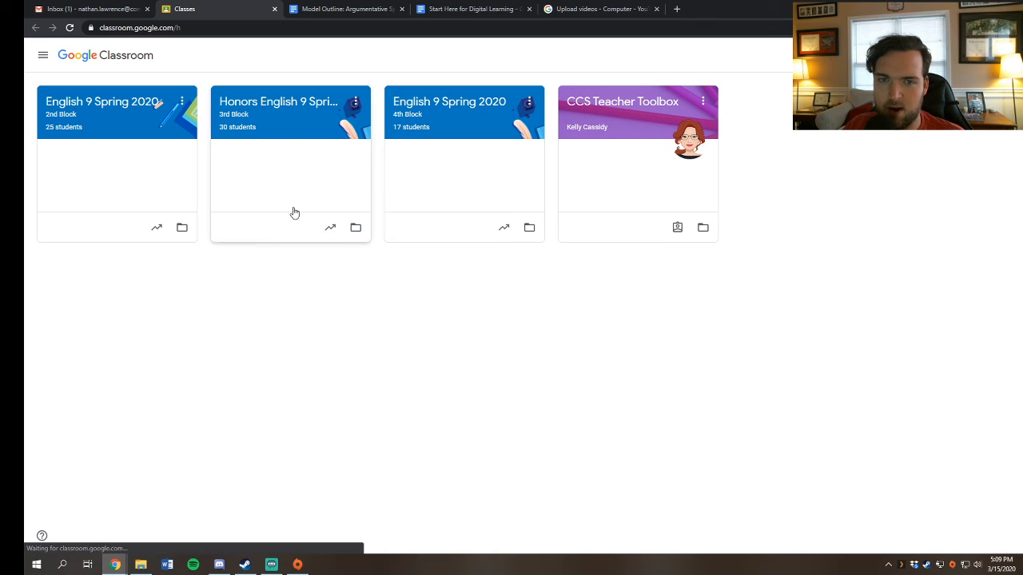
{"action": "left_click", "coordinate": [278, 103]}
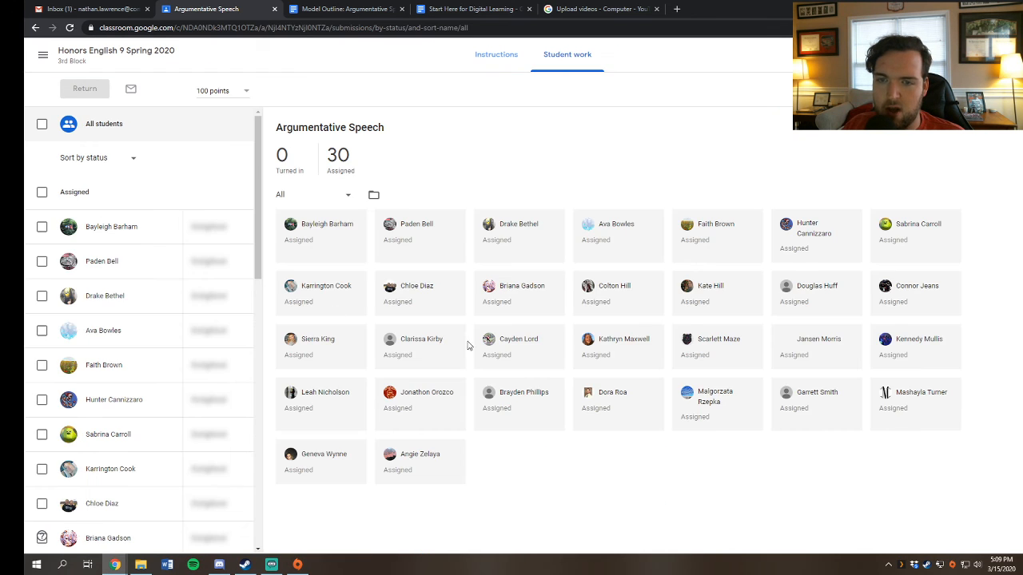
{"action": "left_click", "coordinate": [495, 55]}
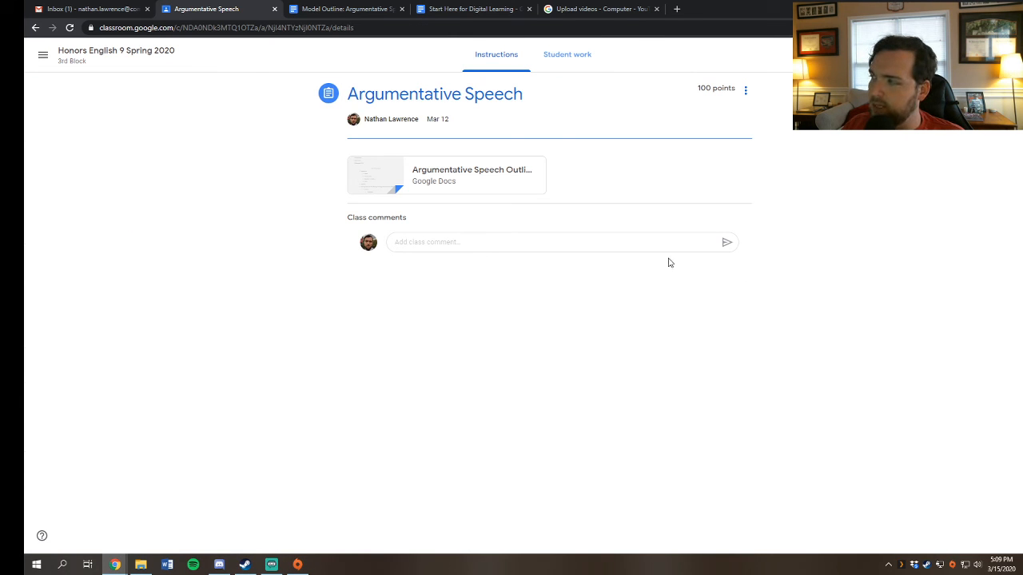
{"action": "mouse_move", "coordinate": [378, 319]}
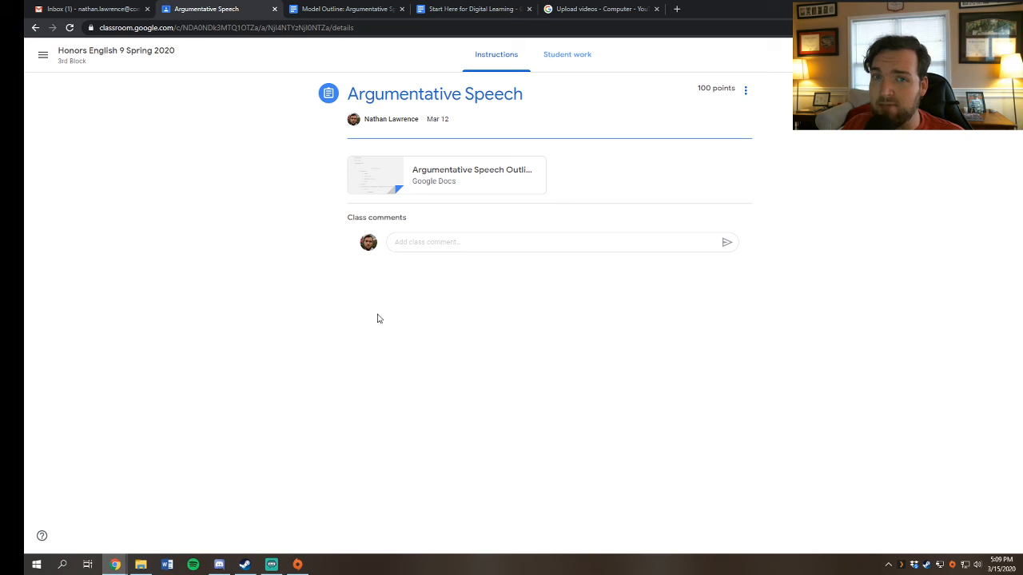
{"action": "mouse_move", "coordinate": [361, 344]}
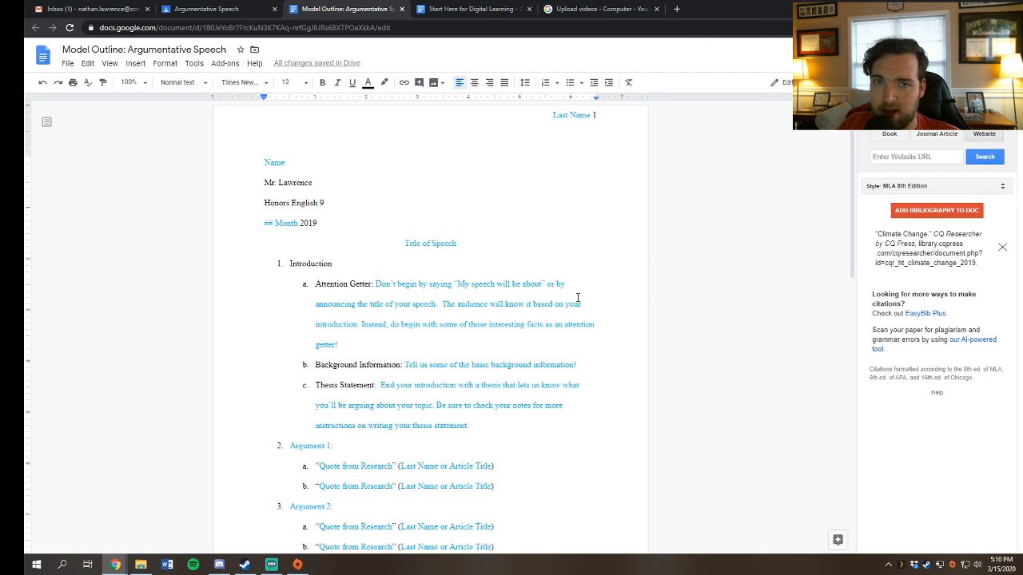
{"action": "mouse_move", "coordinate": [419, 310]}
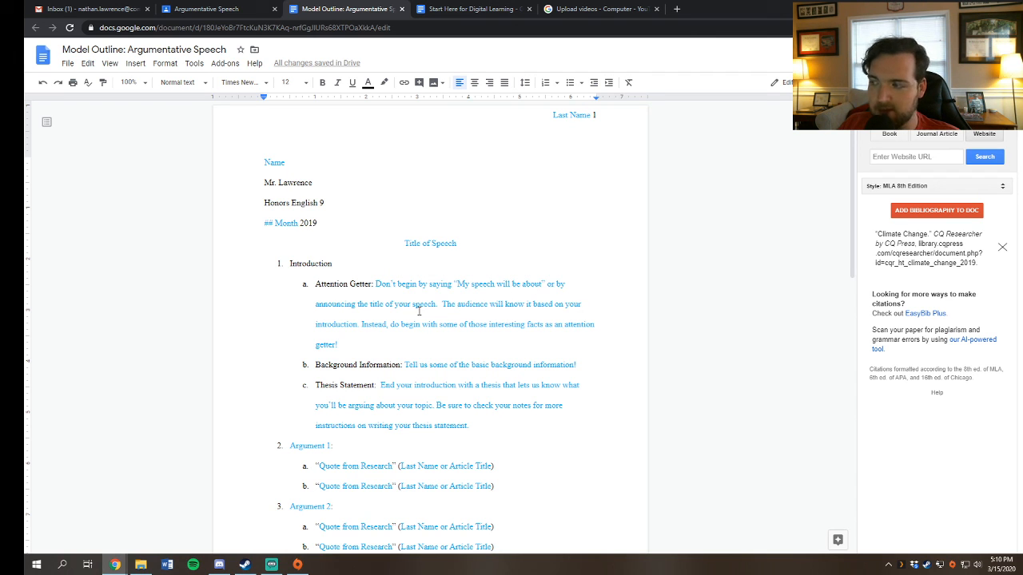